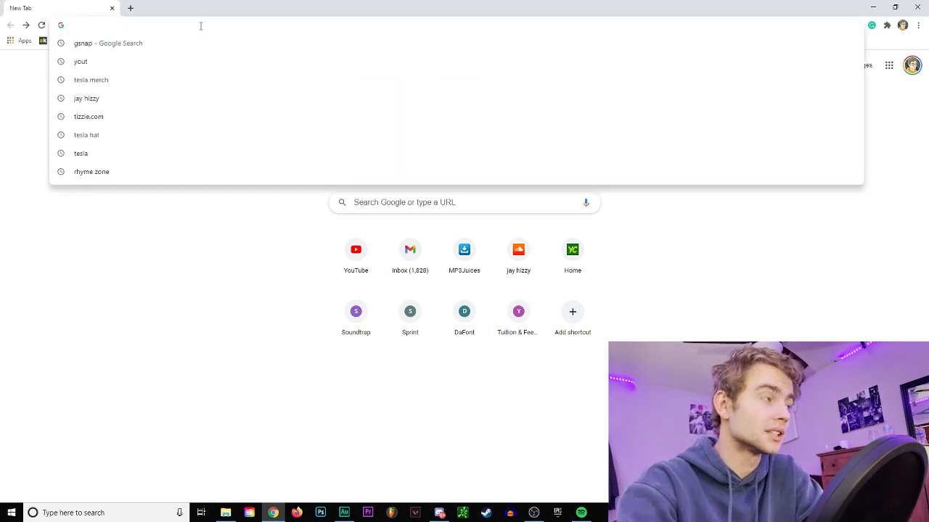
# Search 'gsnap', go to the GVST GSnap page and download the 64-bit Windows zip.
pyautogui.write('snap')
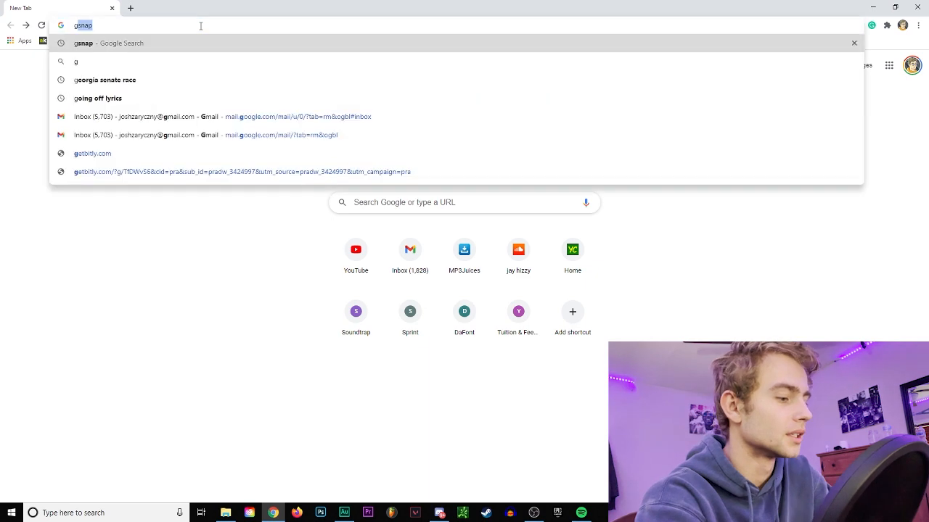
pyautogui.press('Return')
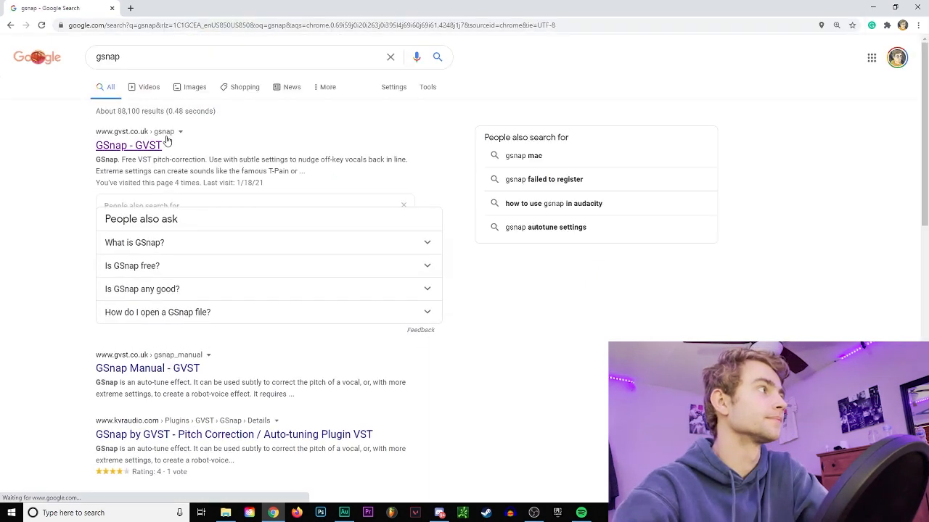
pyautogui.click(128, 145)
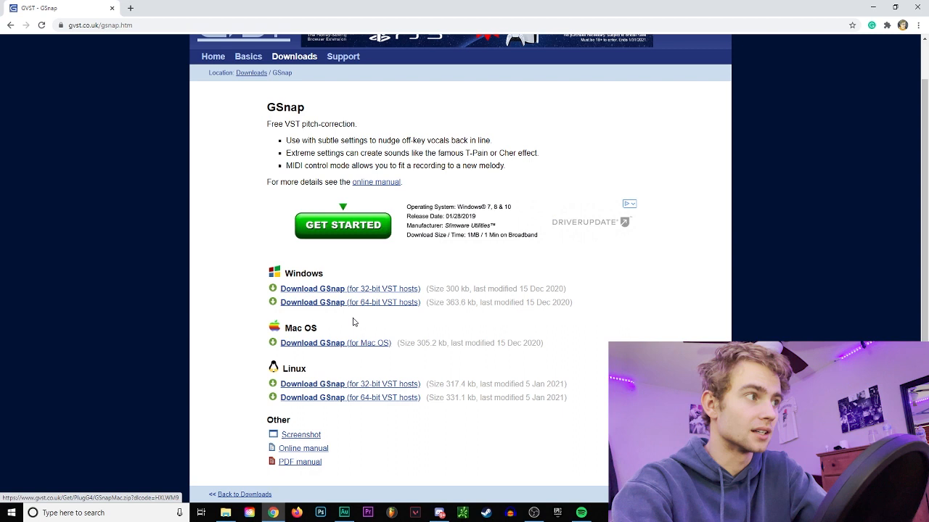
pyautogui.click(349, 302)
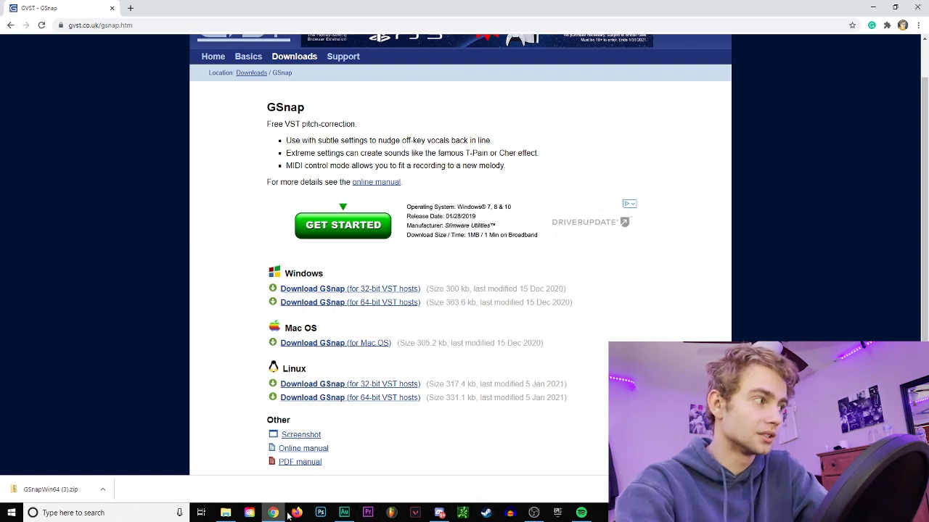
# Browse into the downloaded GSnapWin64 (3) archive and copy GSnap.dll.
pyautogui.click(226, 513)
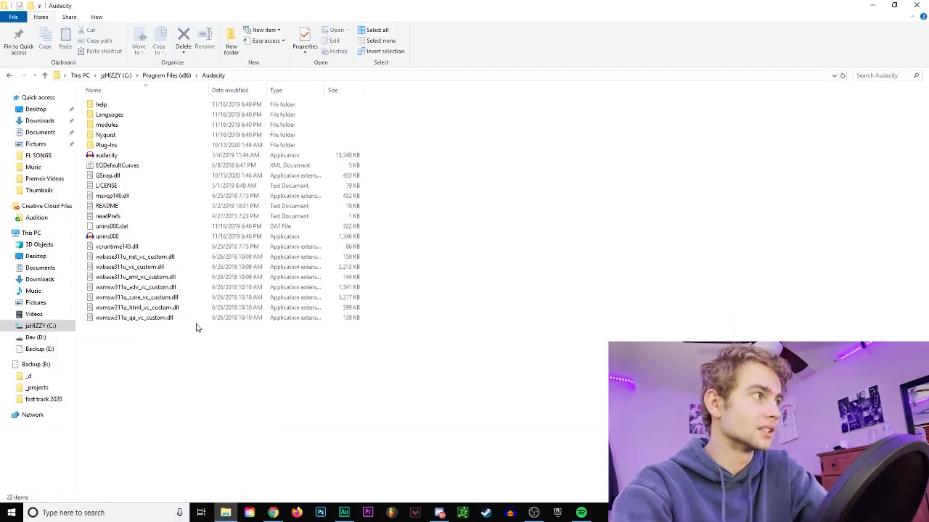
pyautogui.click(41, 325)
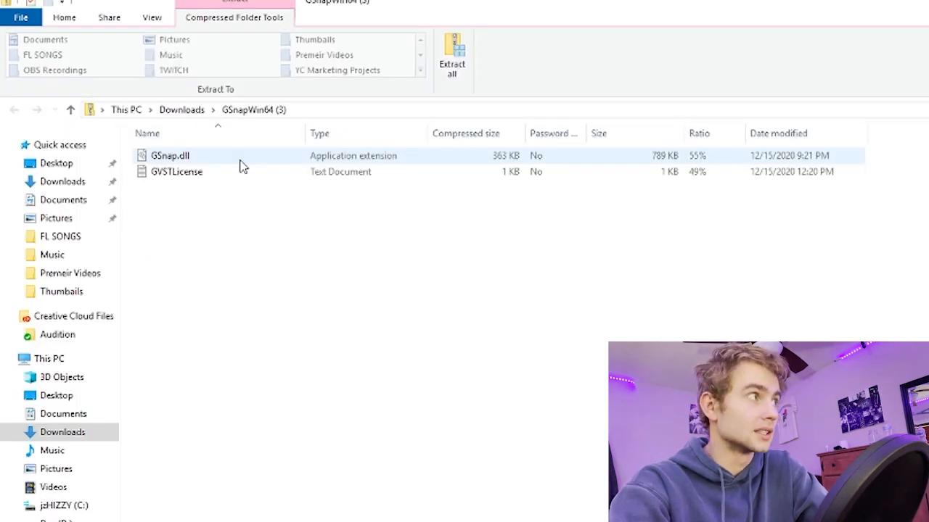
pyautogui.rightClick(243, 167)
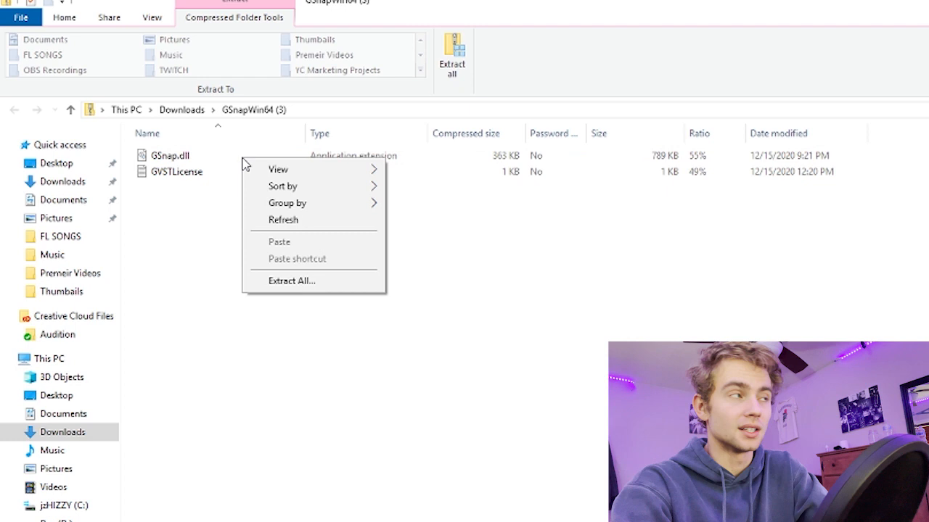
pyautogui.click(171, 155)
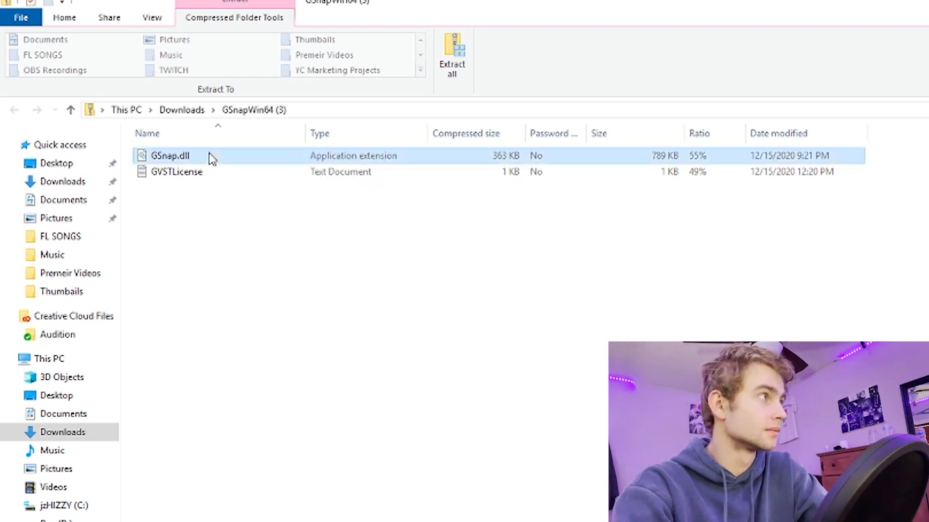
pyautogui.moveTo(263, 215)
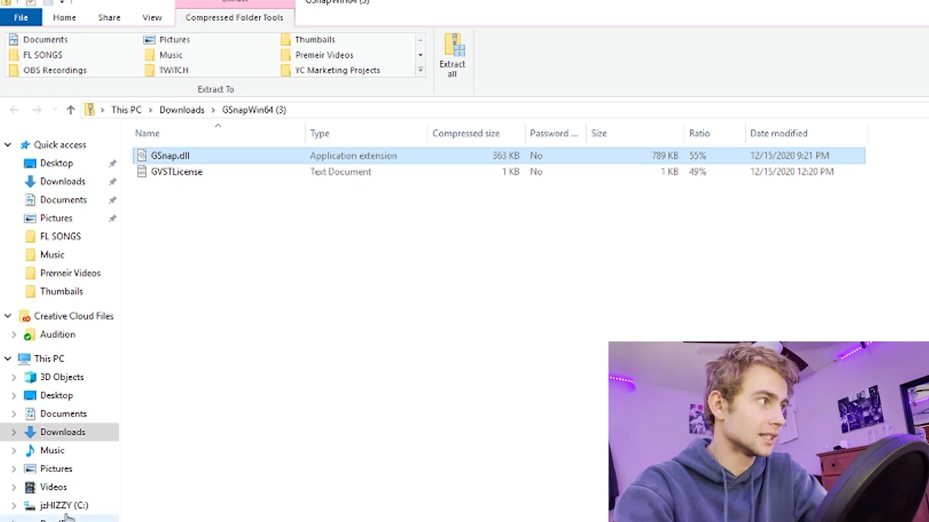
# Paste GSnap.dll into C:\Program Files (x86)\Audacity\Plug-Ins.
pyautogui.click(63, 505)
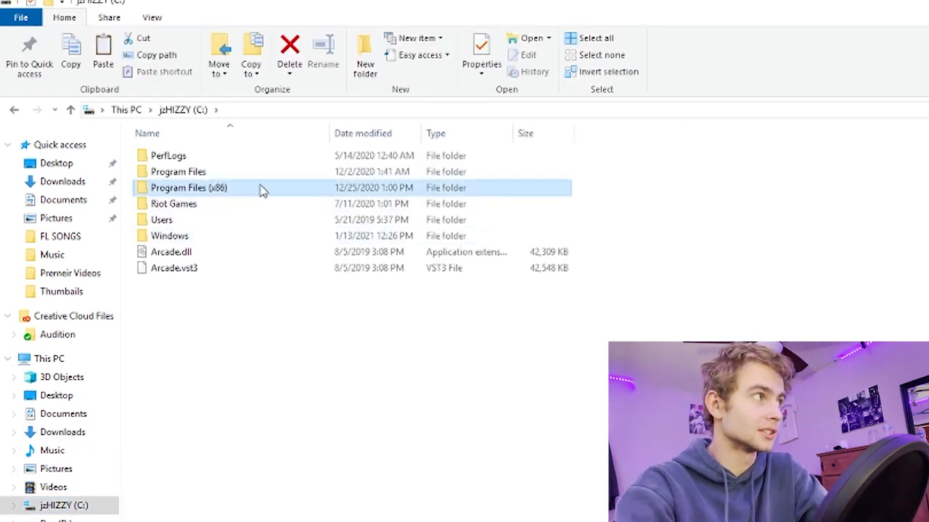
pyautogui.doubleClick(189, 187)
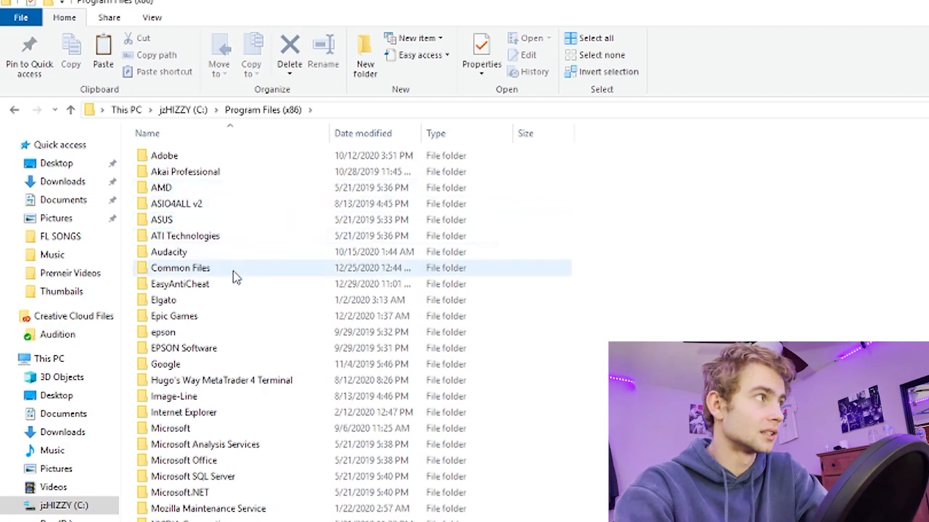
pyautogui.click(168, 252)
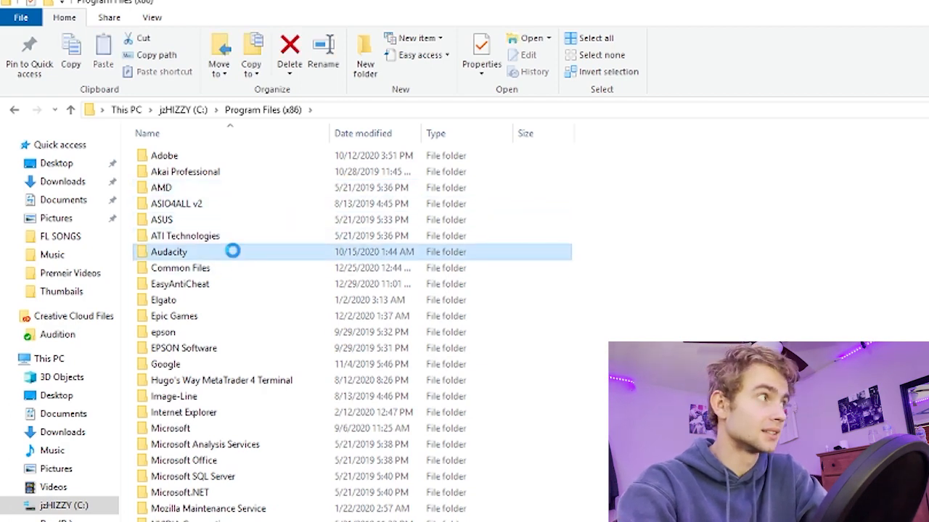
pyautogui.doubleClick(167, 252)
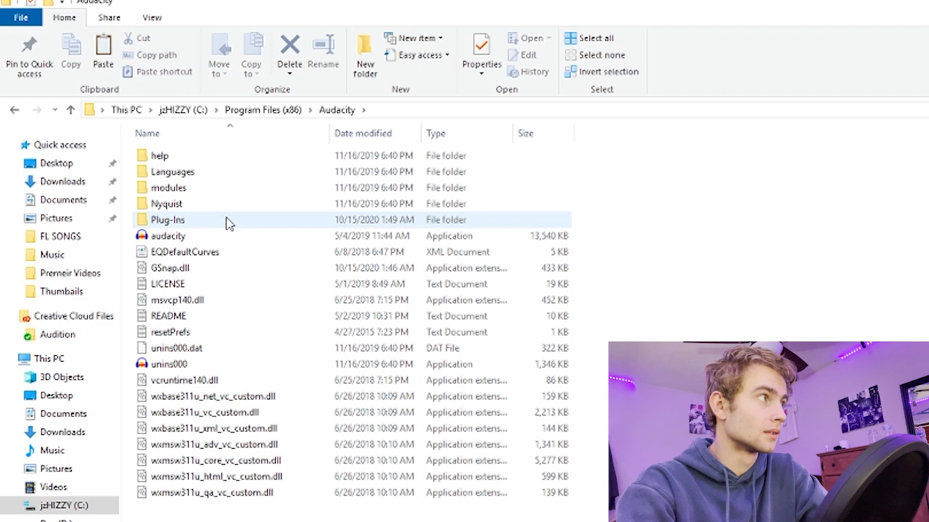
pyautogui.doubleClick(169, 219)
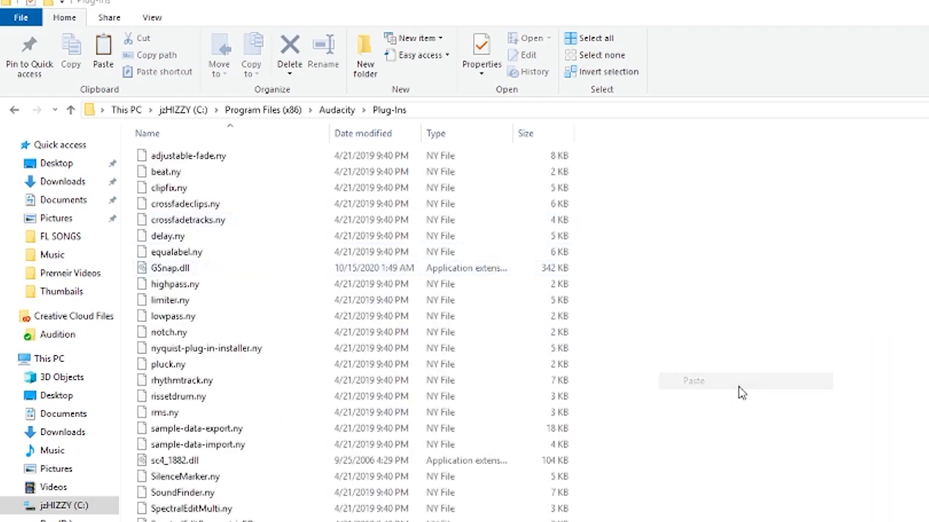
pyautogui.click(693, 380)
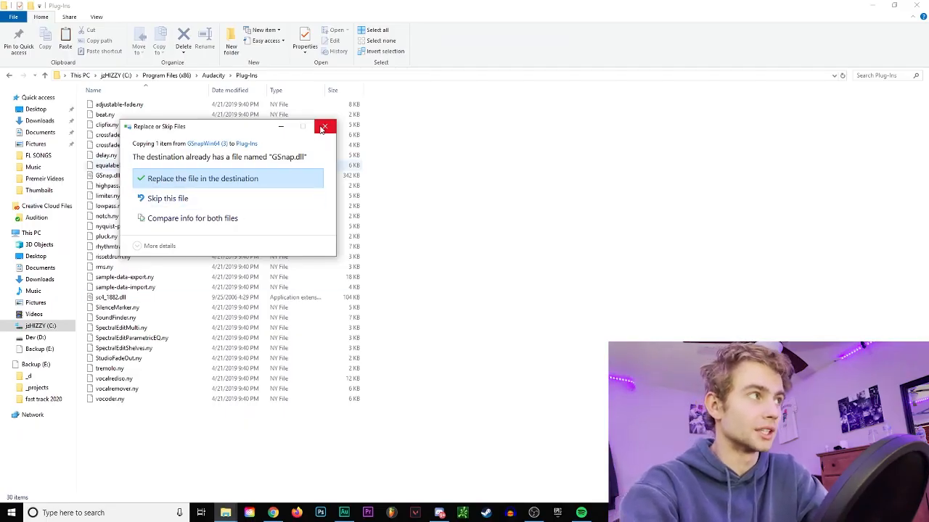
pyautogui.moveTo(324, 127)
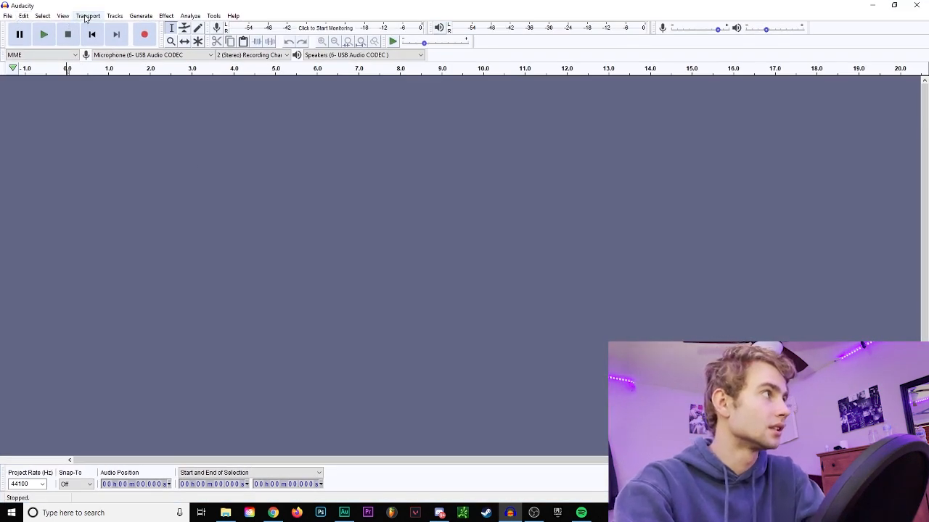
# Add a new empty stereo track via Tracks > Add New > Stereo Track.
pyautogui.click(114, 15)
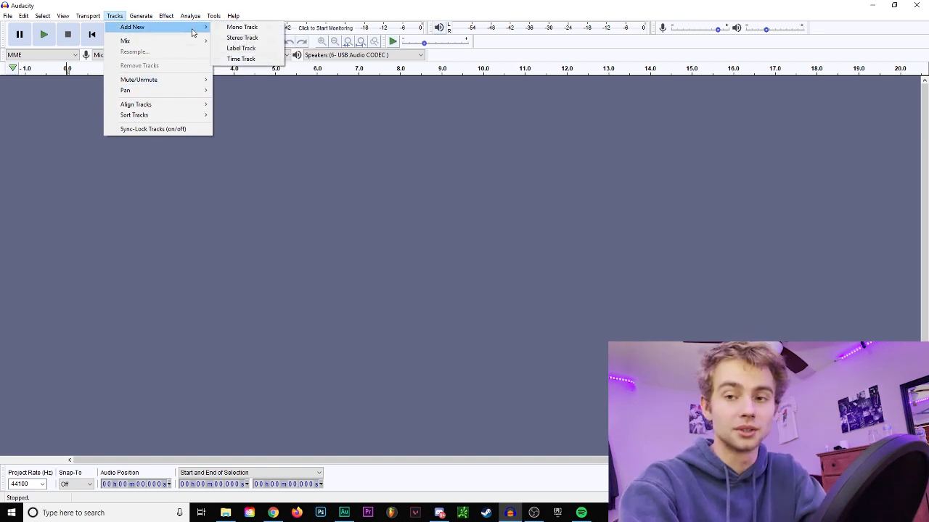
pyautogui.click(242, 37)
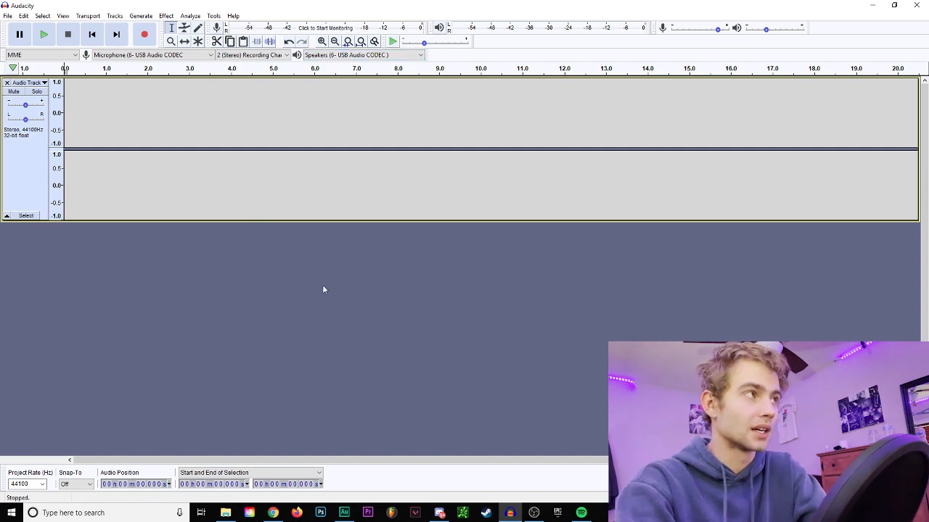
pyautogui.moveTo(309, 273)
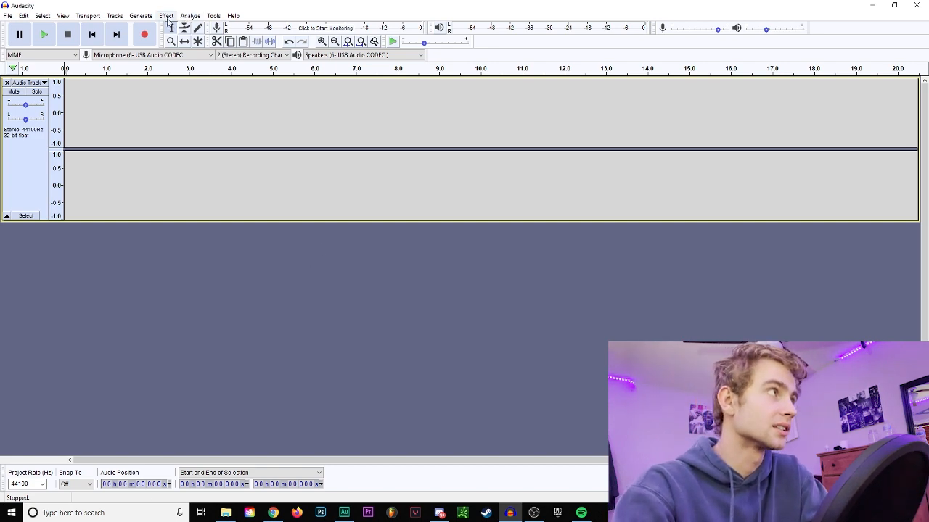
# Find GSnap listed as Enabled in Manage Plug-ins and close the manager with OK.
pyautogui.click(166, 15)
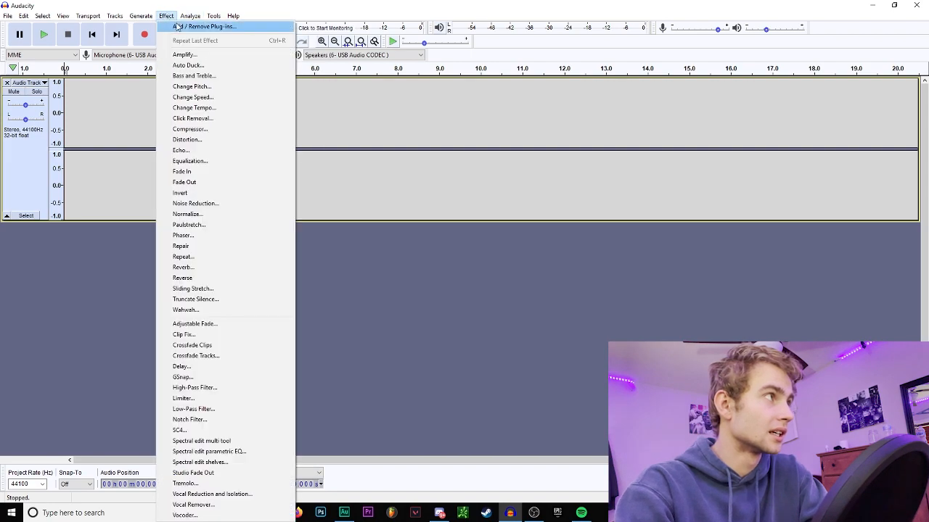
pyautogui.click(207, 26)
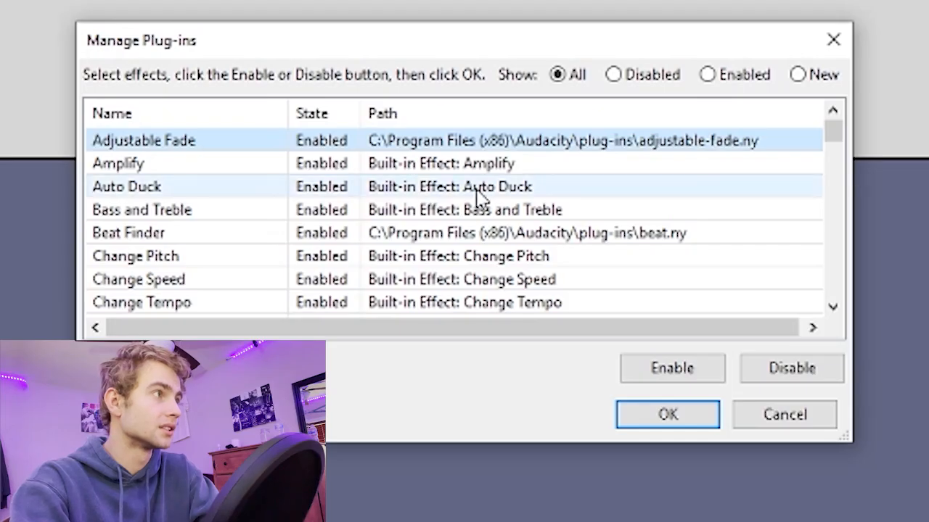
pyautogui.scroll(-3)
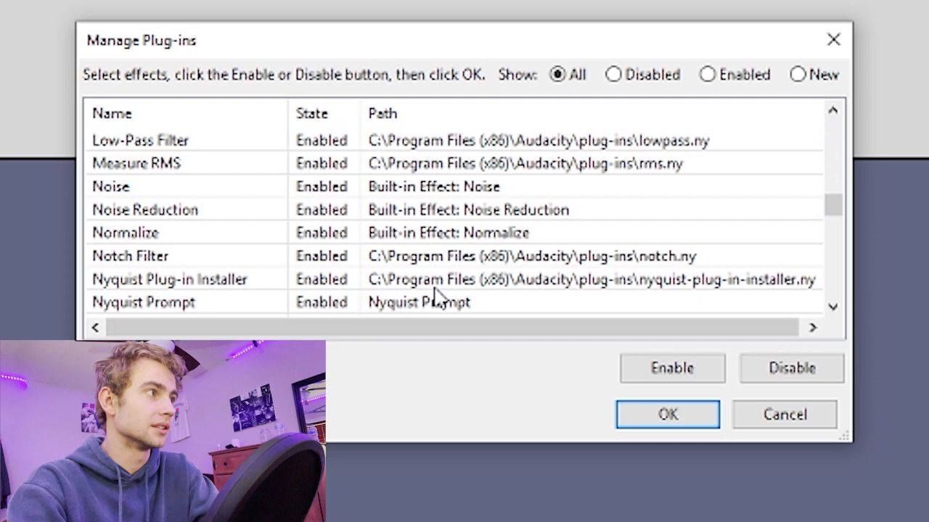
pyautogui.scroll(3)
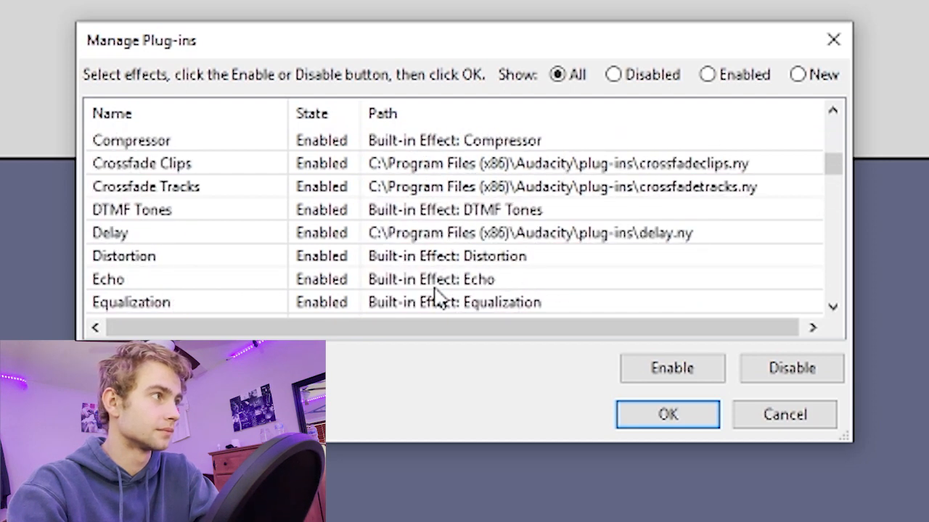
pyautogui.scroll(-3)
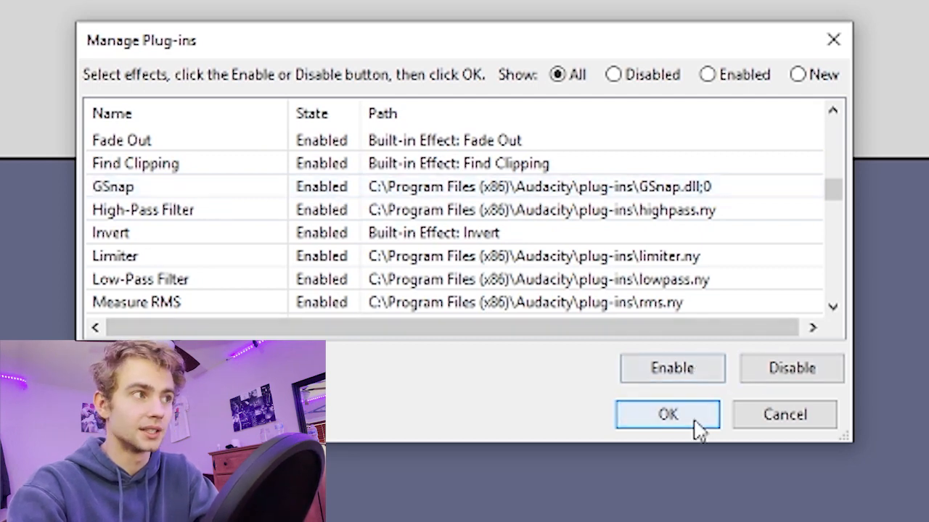
pyautogui.click(667, 414)
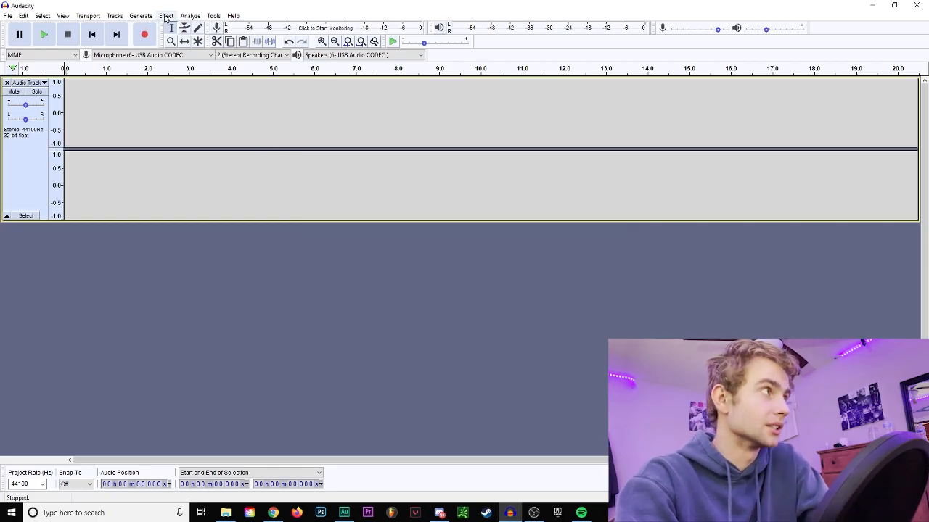
# Launch the GSnap effect from the Effect menu's plug-in section.
pyautogui.click(167, 15)
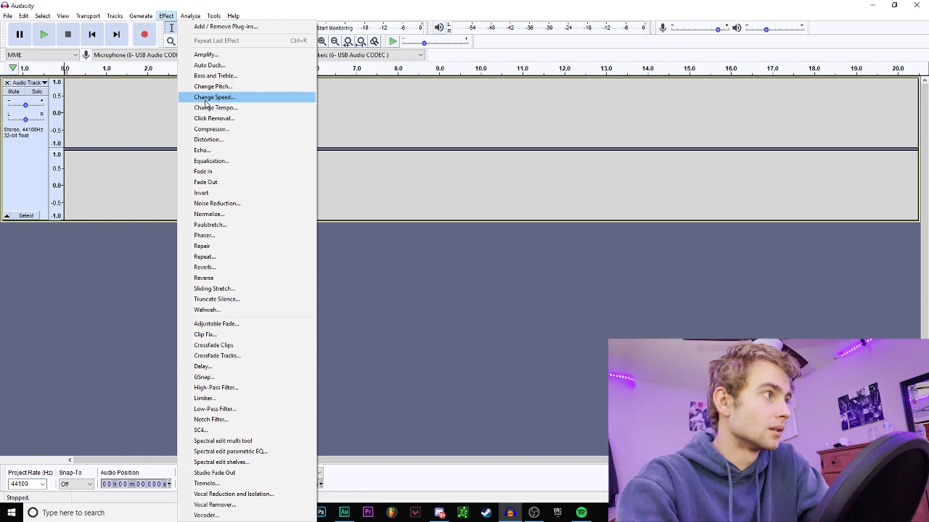
pyautogui.moveTo(246, 182)
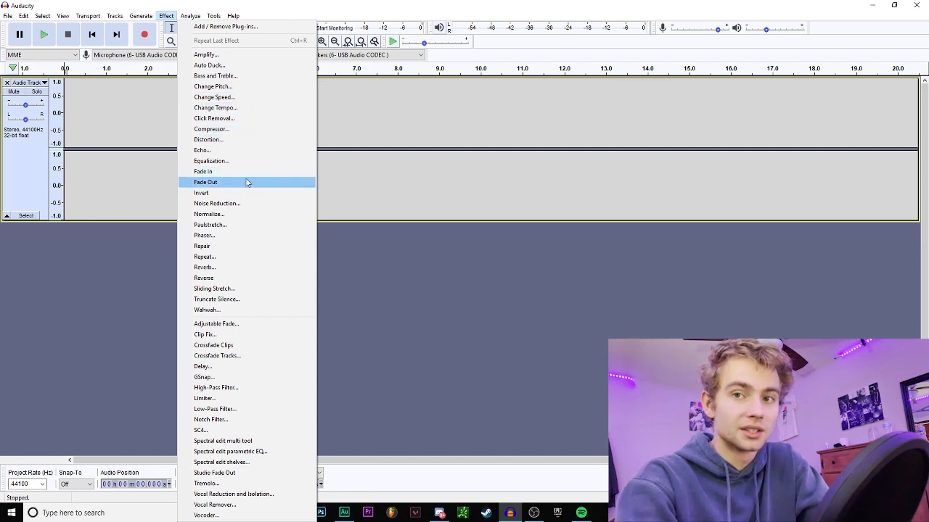
pyautogui.moveTo(255, 217)
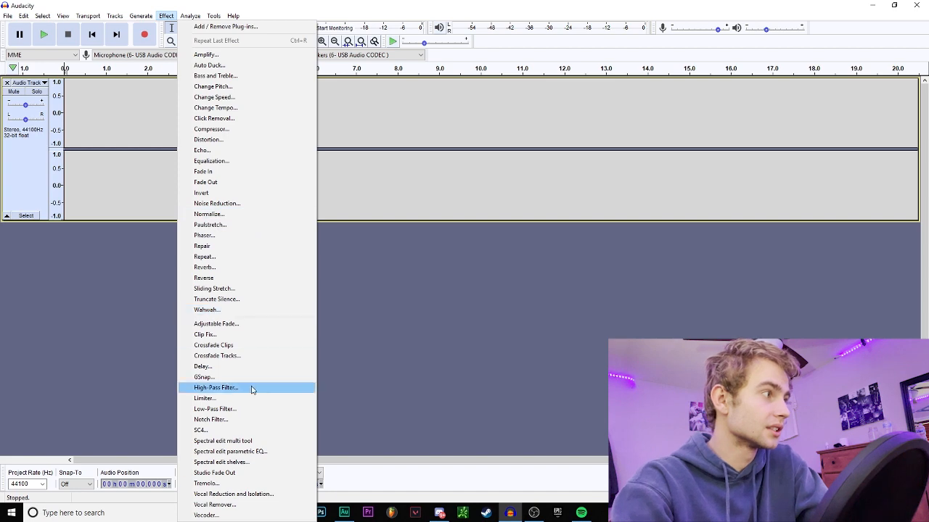
pyautogui.moveTo(253, 377)
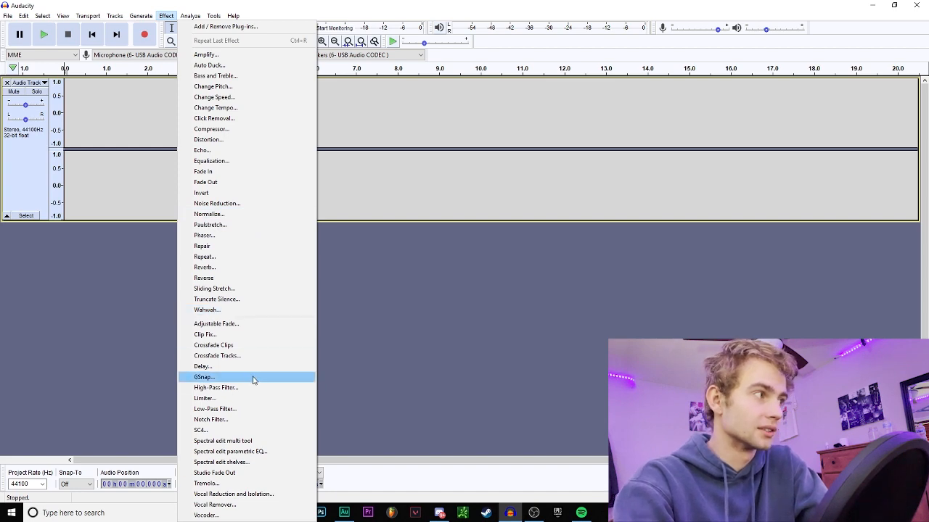
pyautogui.click(204, 377)
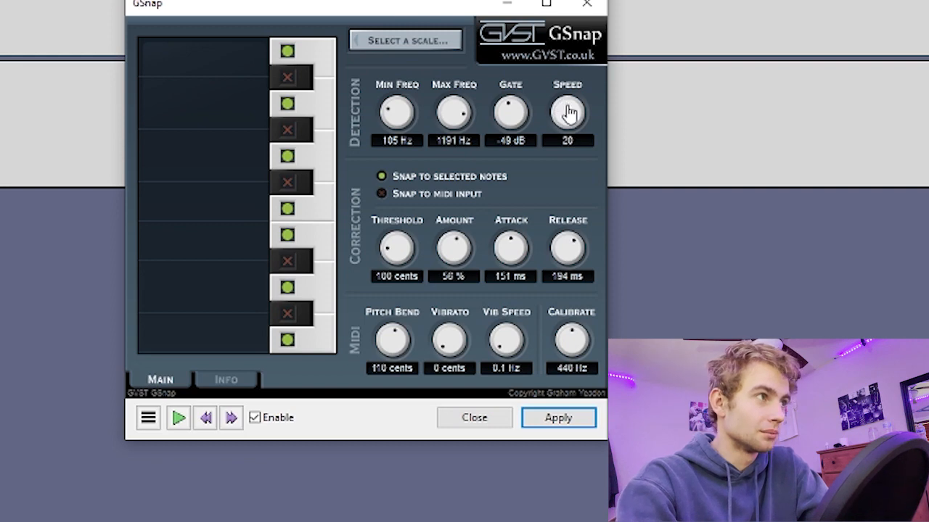
pyautogui.moveTo(568, 90)
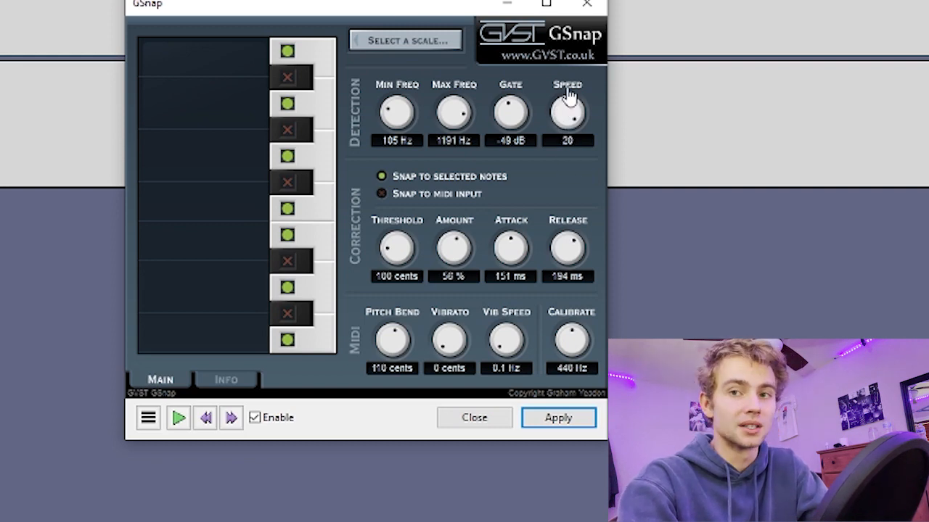
# Choose key G, keep Major, and confirm the G major scale in GSnap's scale chooser.
pyautogui.click(405, 40)
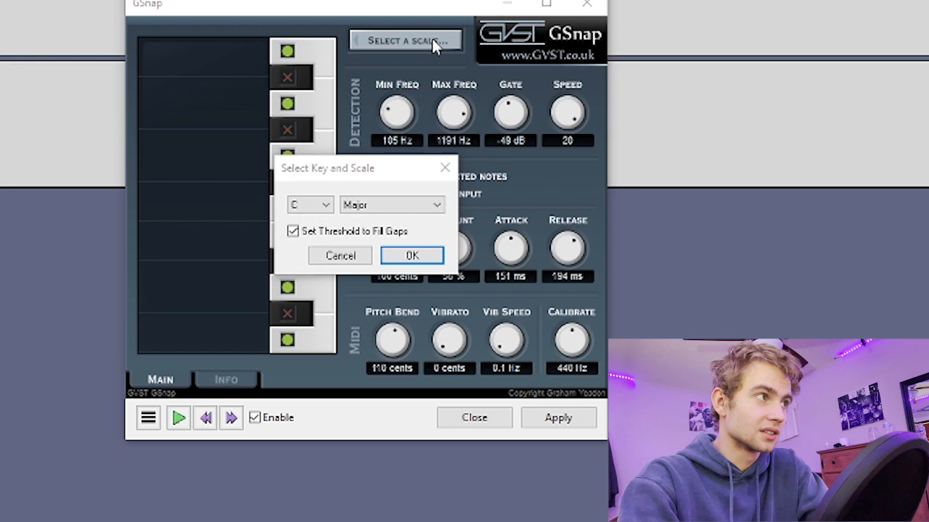
pyautogui.click(412, 255)
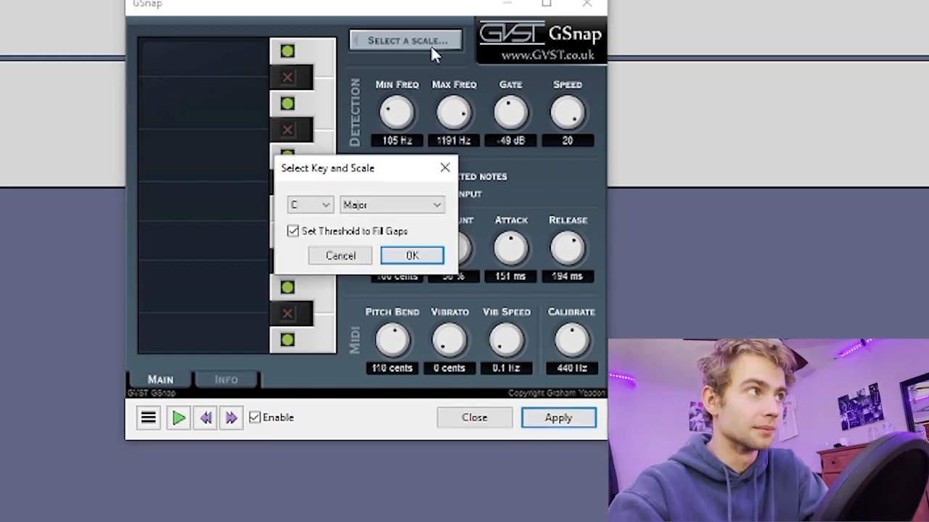
pyautogui.click(309, 204)
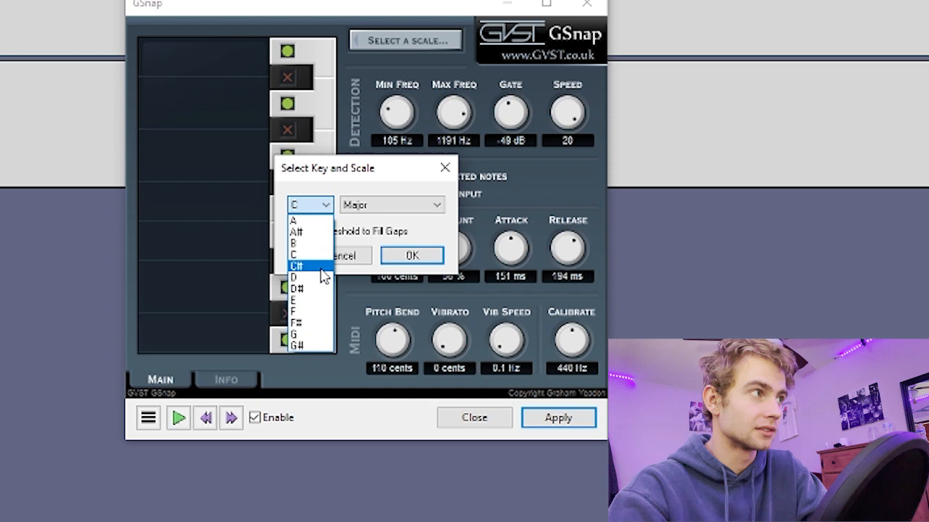
pyautogui.click(297, 335)
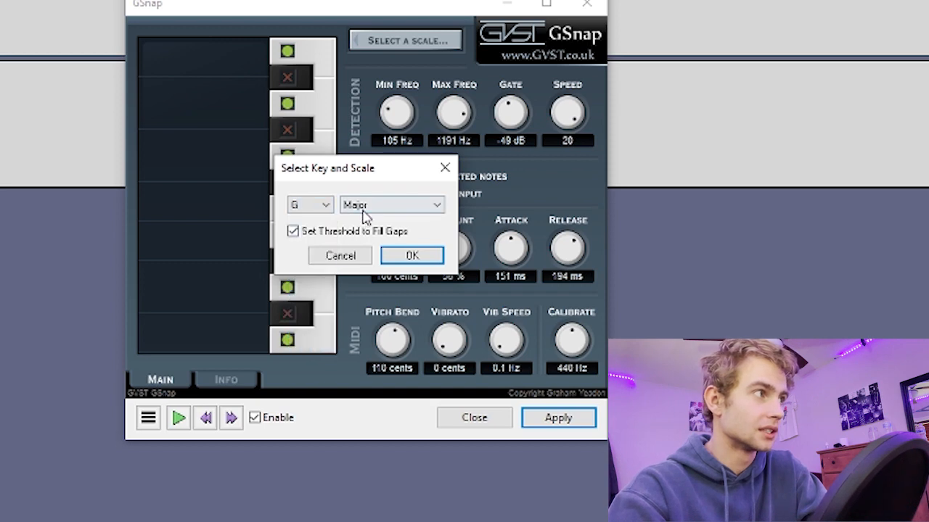
pyautogui.click(392, 204)
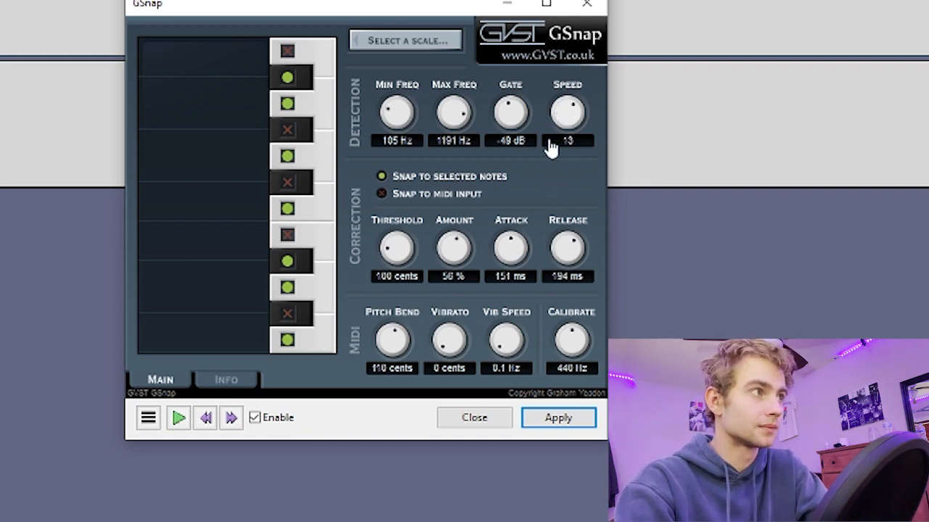
# Turn the Detection Speed knob until it reads 20.
pyautogui.moveTo(567, 142); pyautogui.dragTo(568, 109)
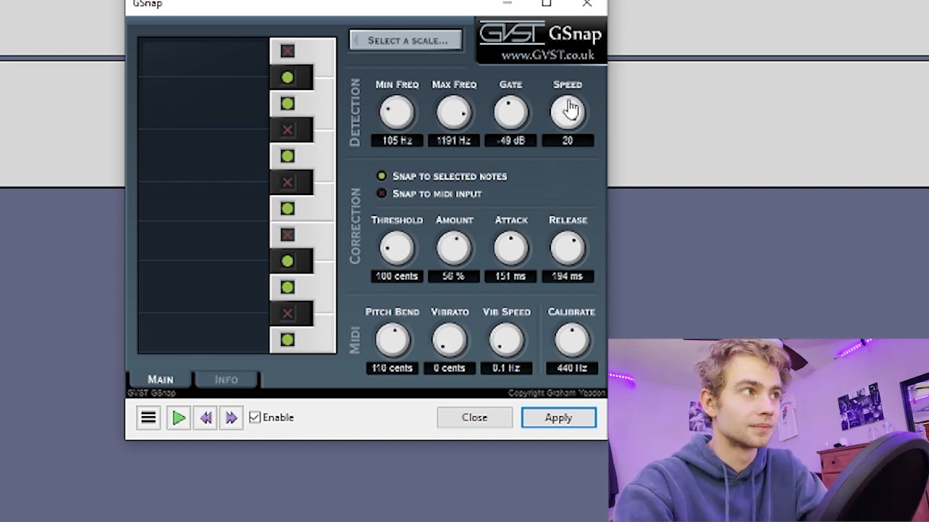
pyautogui.moveTo(573, 113)
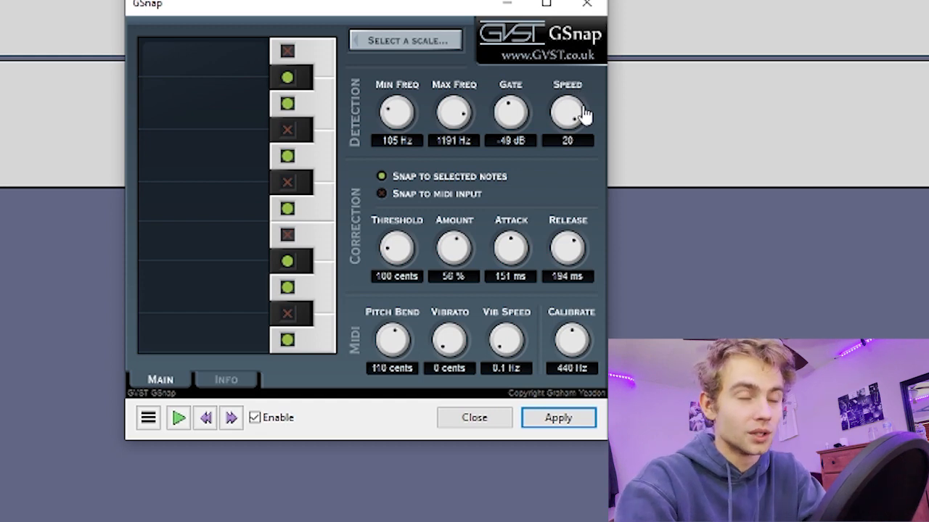
pyautogui.moveTo(573, 123)
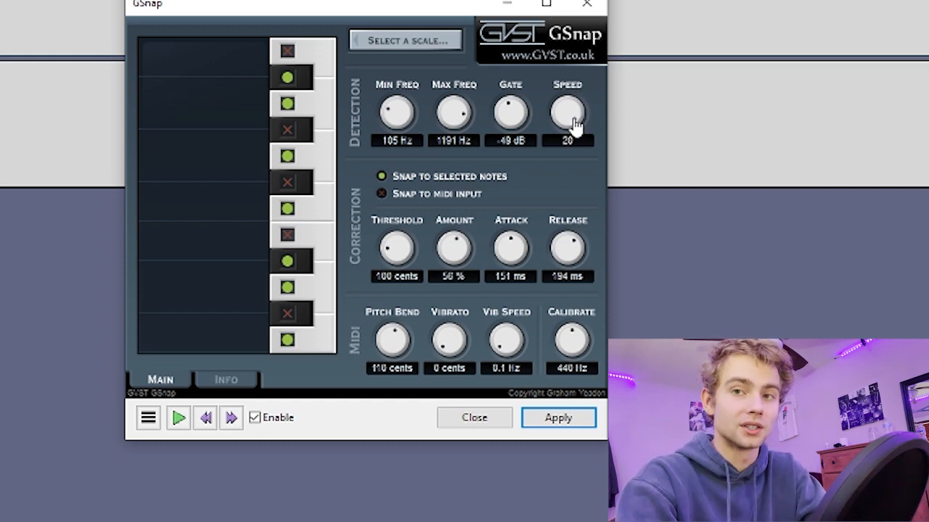
pyautogui.moveTo(567, 113)
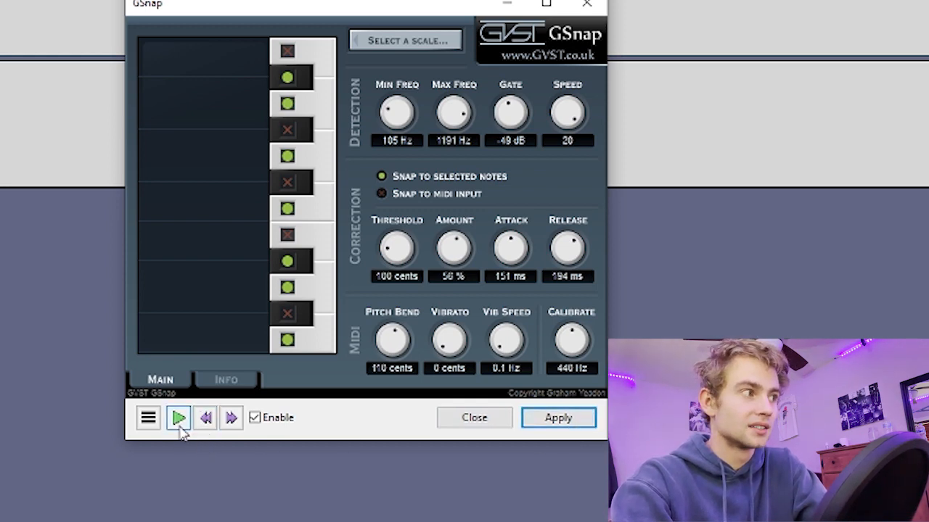
pyautogui.moveTo(249, 224)
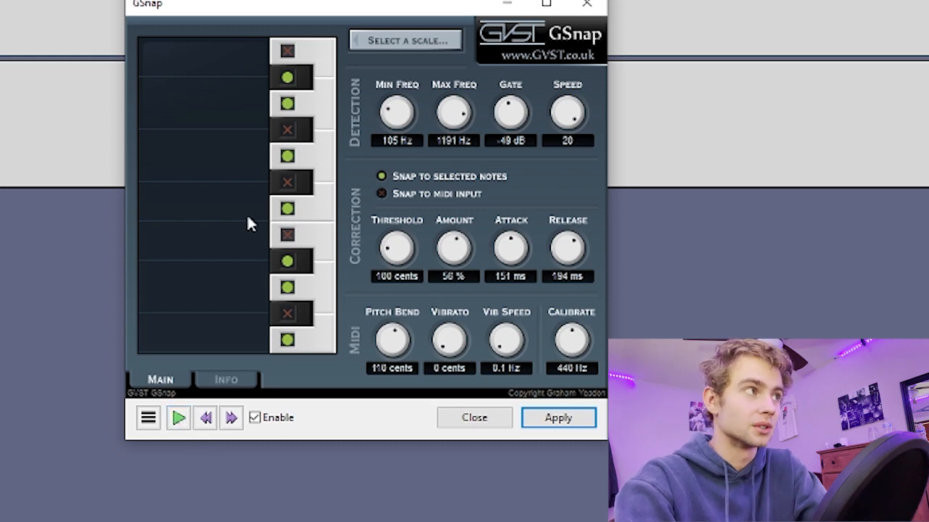